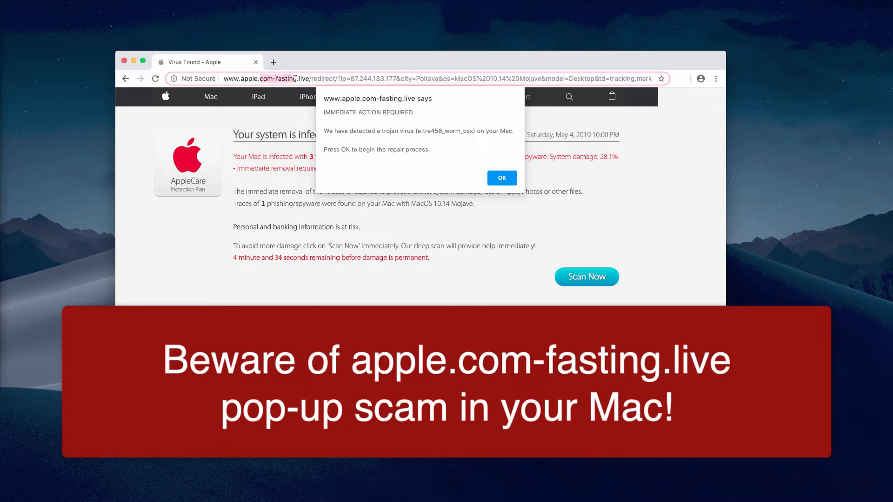
mouse_move(291, 192)
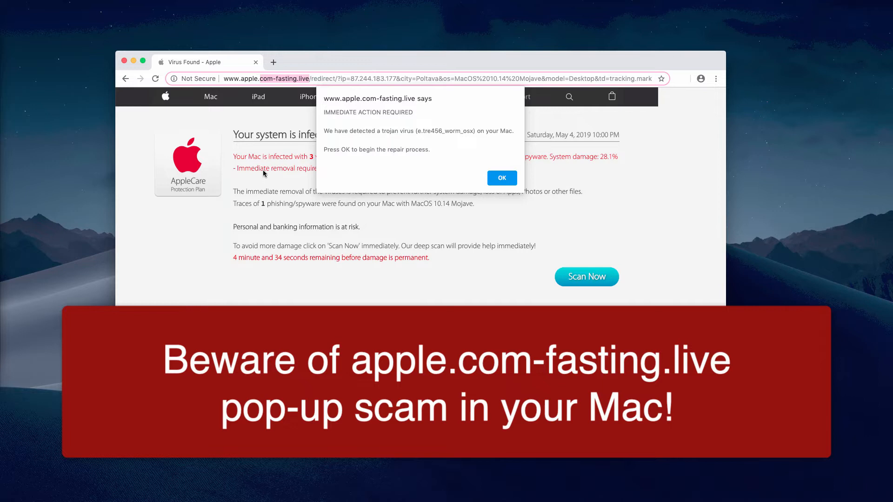
mouse_move(300, 181)
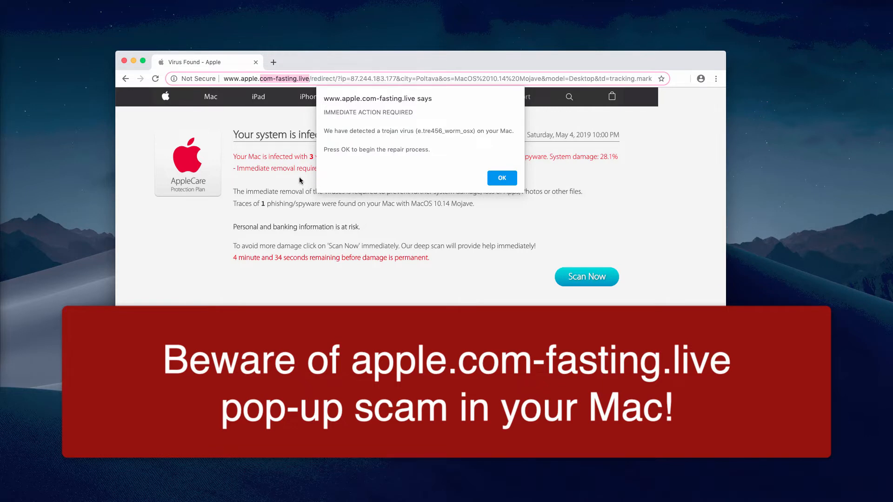
mouse_move(159, 190)
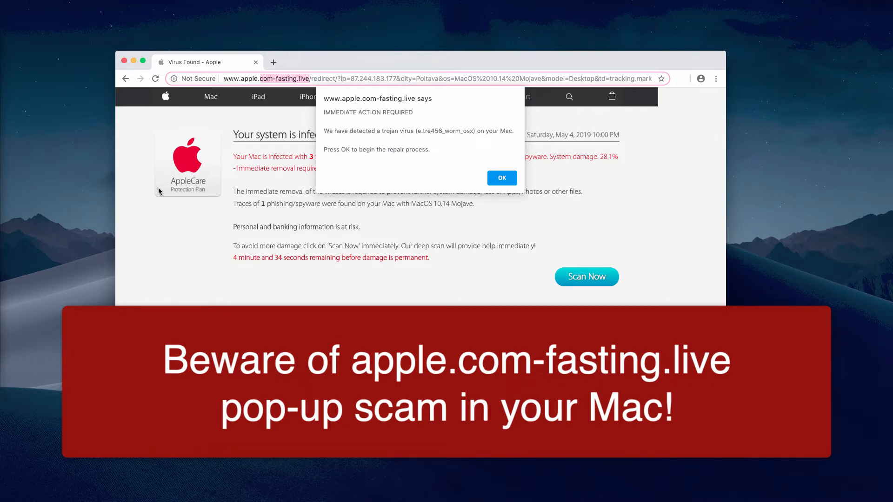
mouse_move(258, 221)
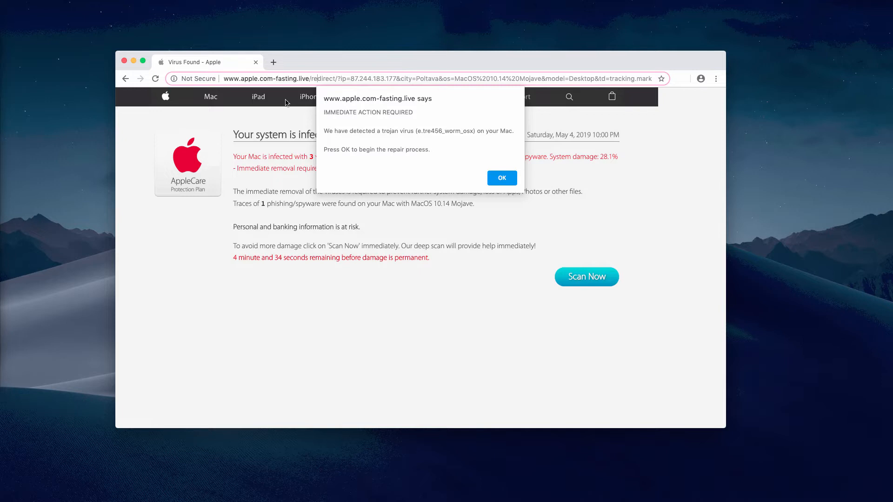
mouse_move(328, 120)
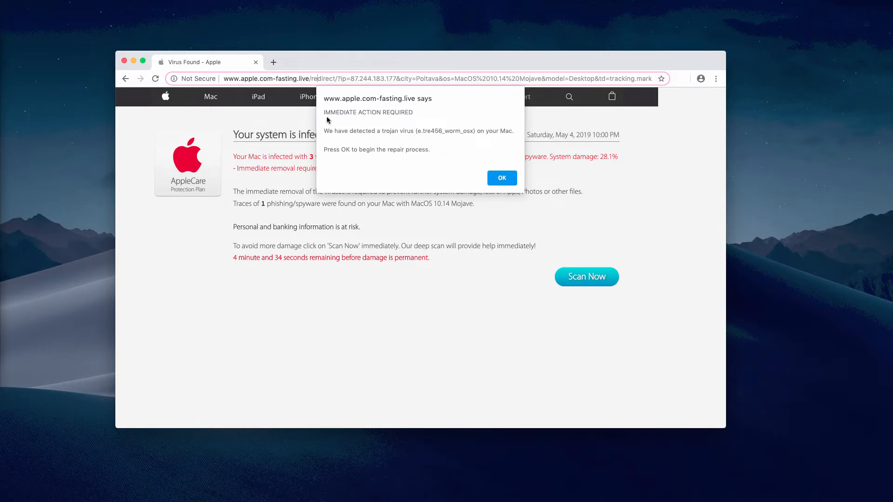
mouse_move(286, 143)
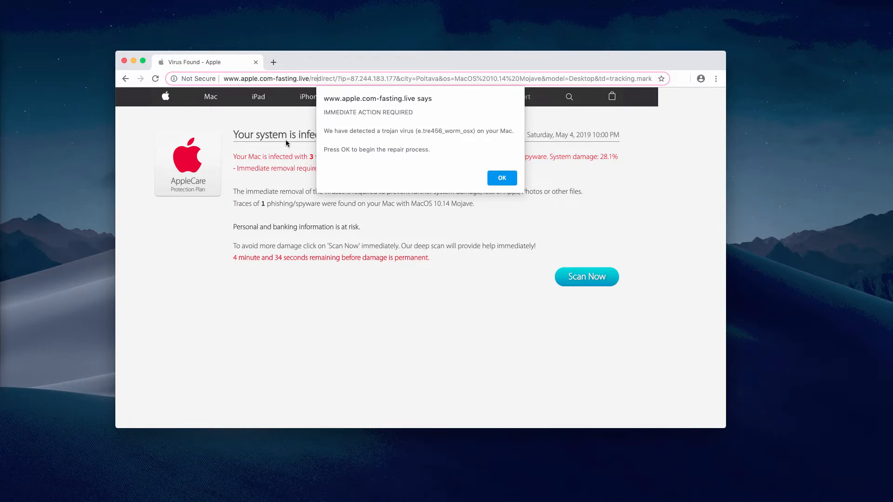
mouse_move(277, 173)
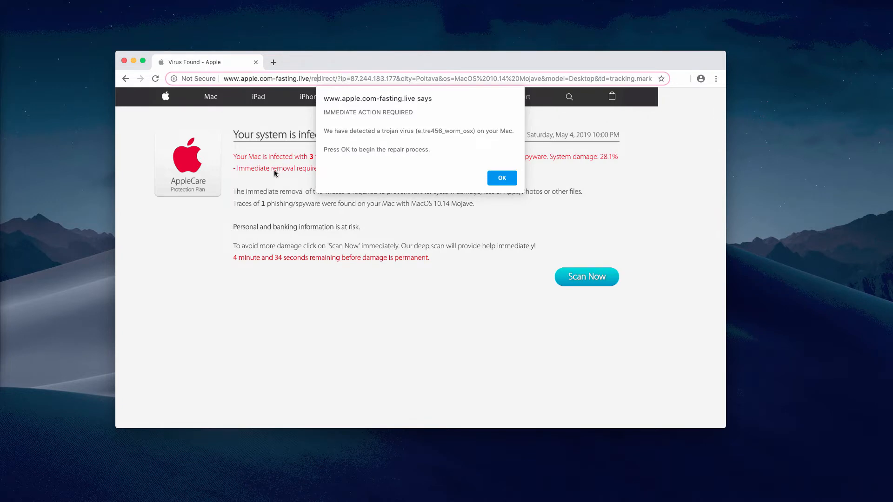
mouse_move(285, 209)
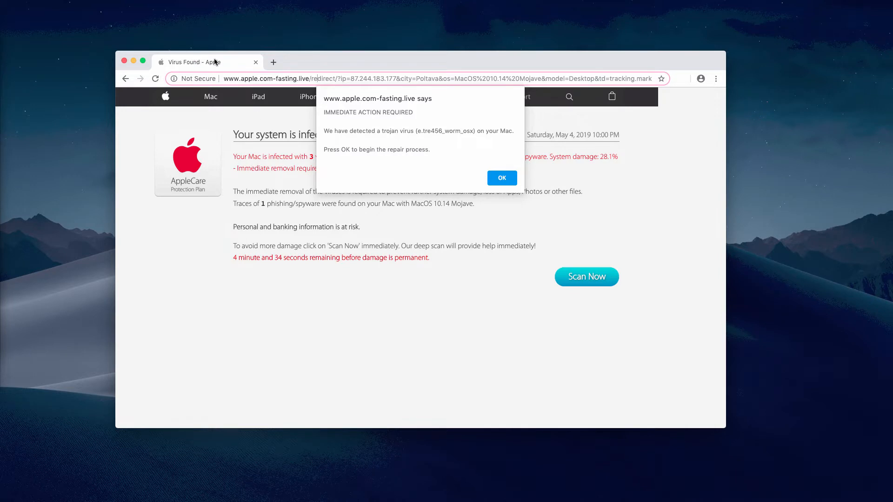
mouse_move(318, 63)
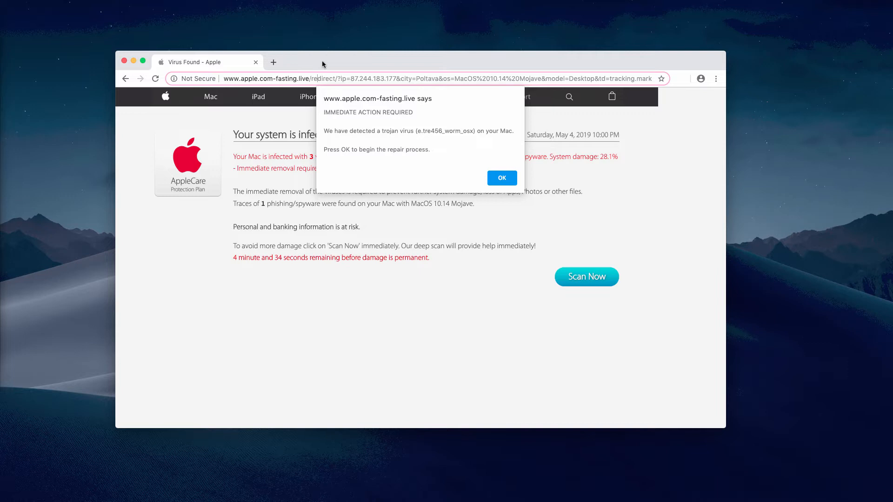
mouse_move(318, 65)
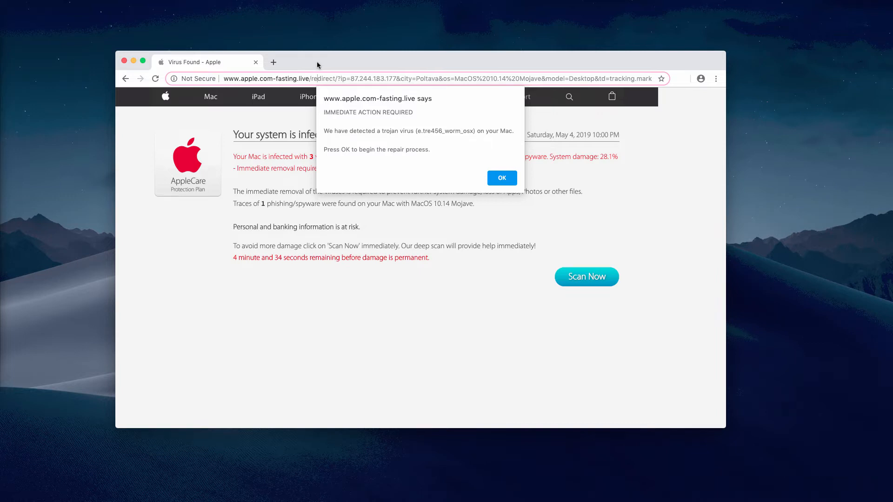
mouse_move(314, 68)
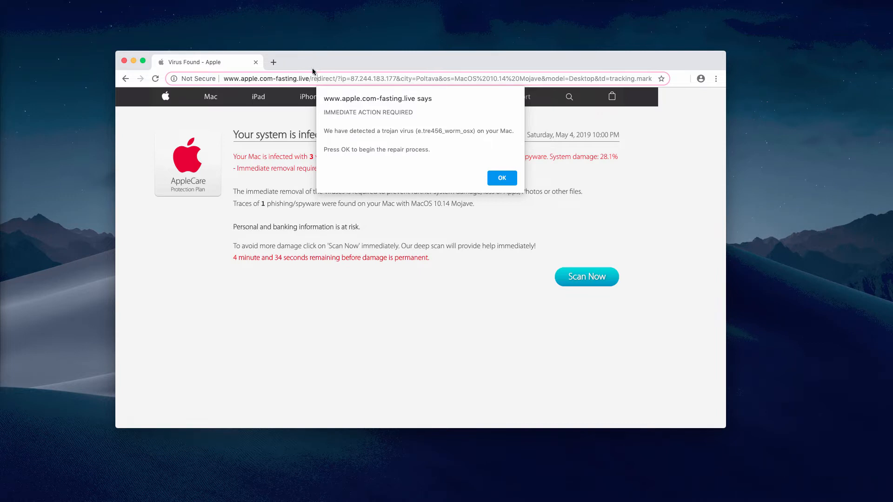
mouse_move(326, 62)
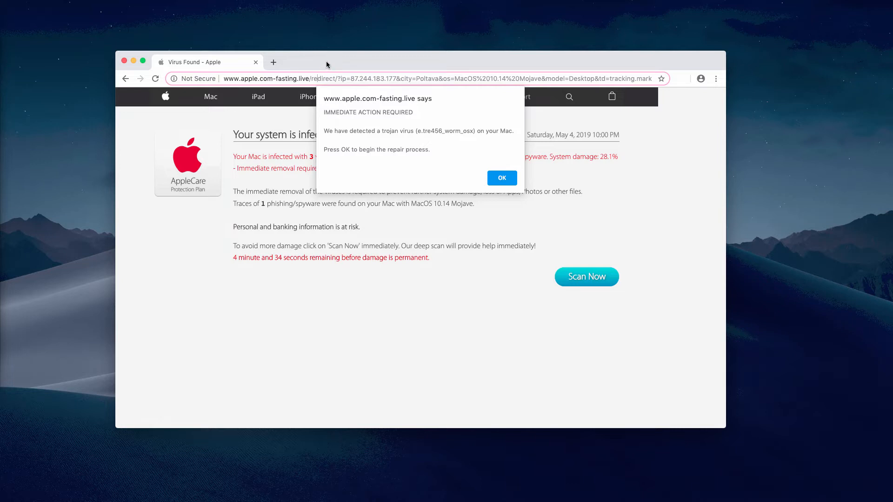
mouse_move(447, 133)
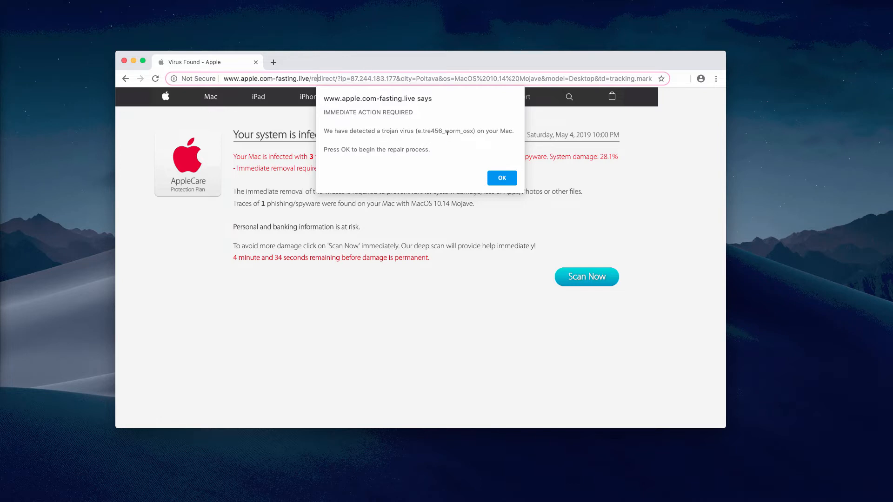
mouse_move(484, 181)
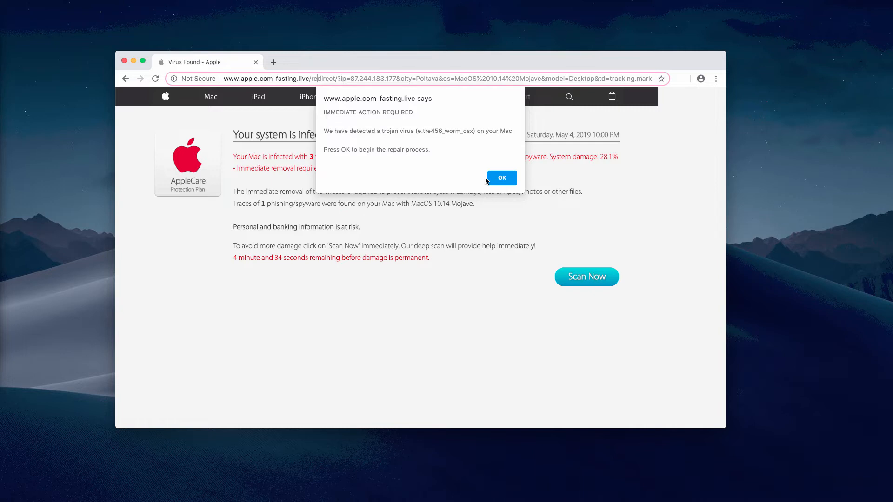
mouse_move(357, 137)
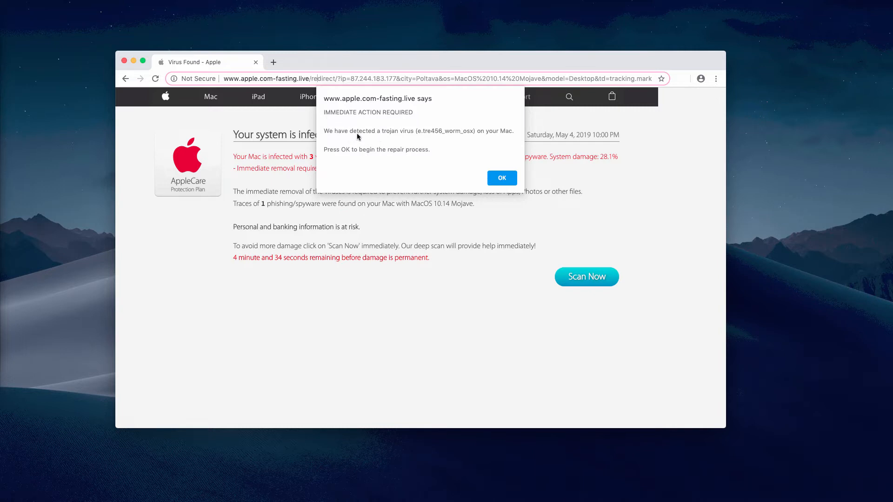
mouse_move(425, 130)
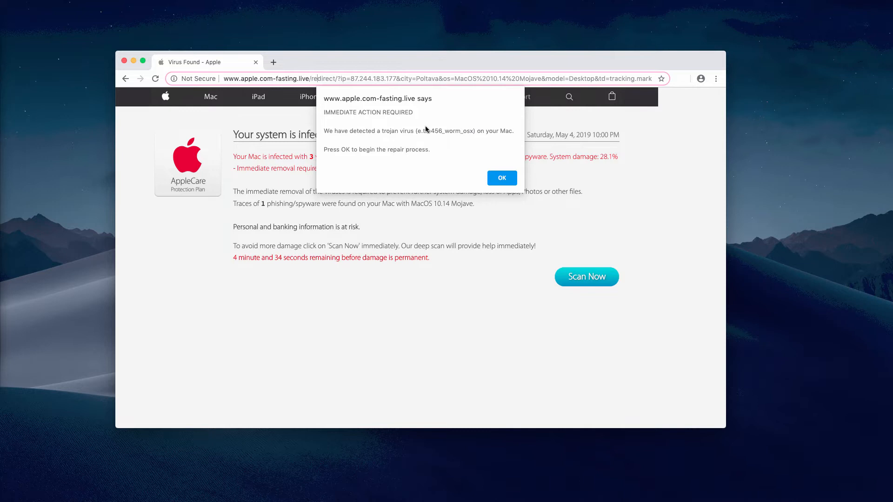
- Dismiss both trojan alerts around the Scan Now fake scan and close the extra Download tab
click(500, 178)
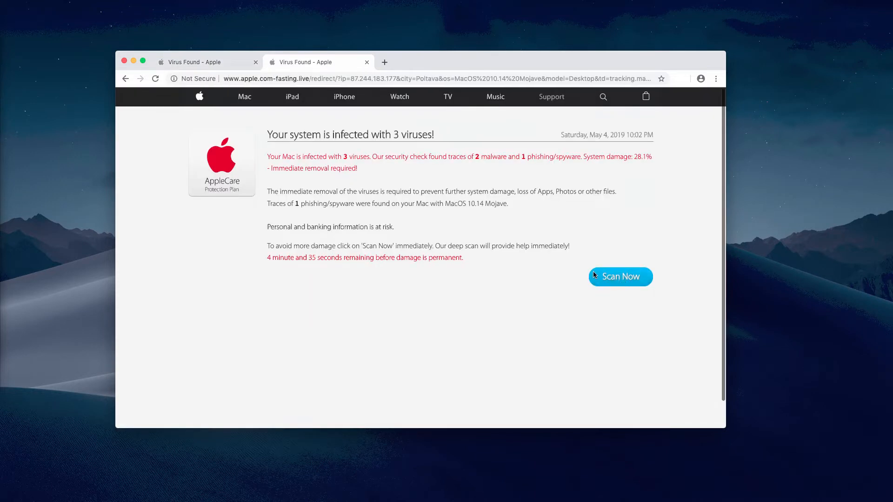
click(619, 276)
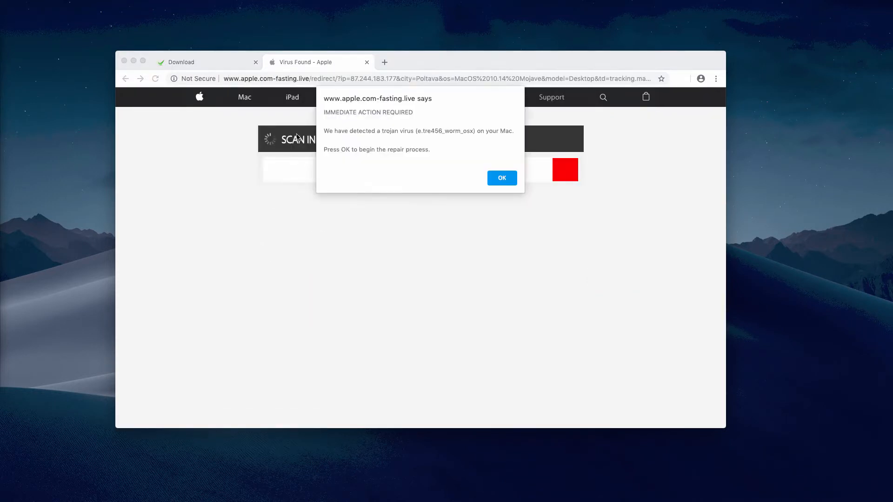
click(500, 178)
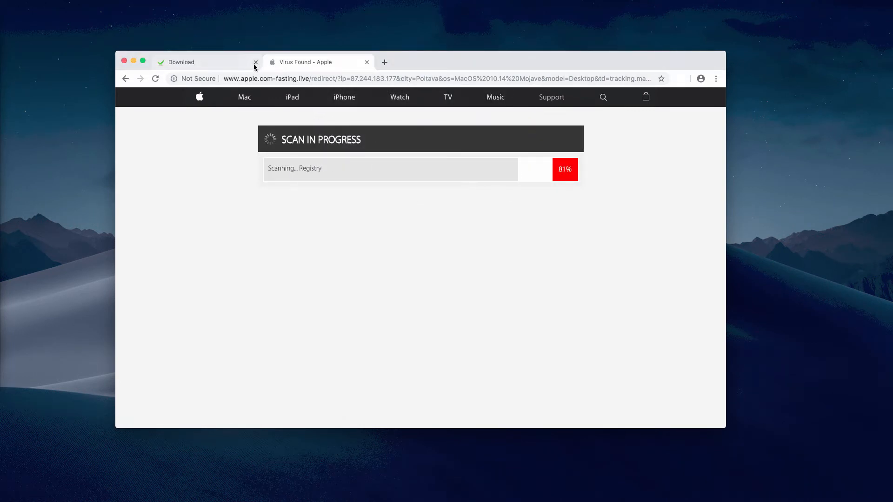
click(256, 62)
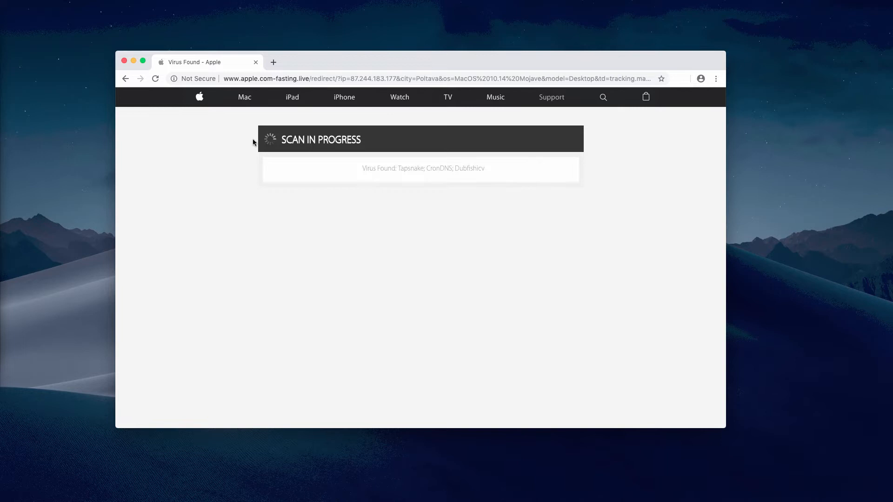
mouse_move(305, 149)
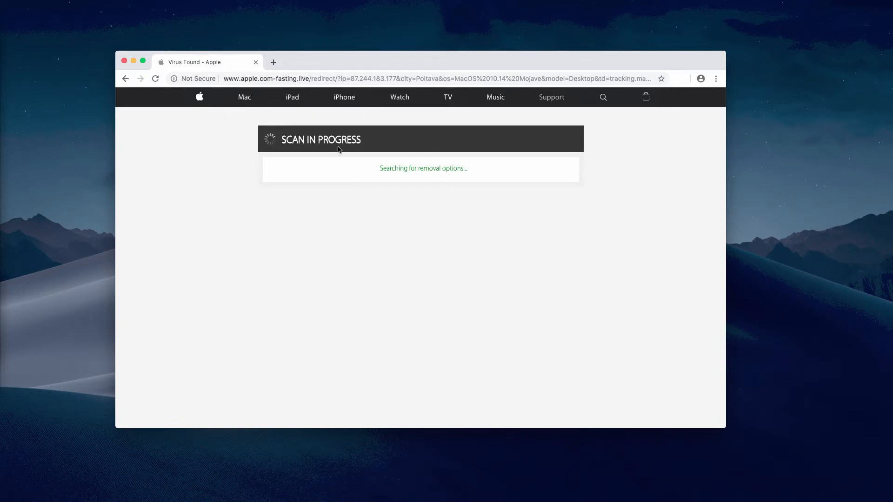
mouse_move(441, 68)
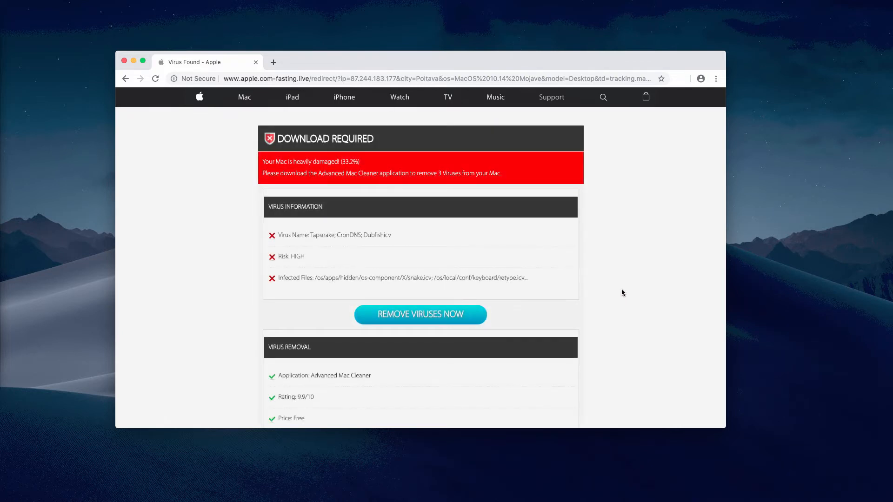
mouse_move(659, 188)
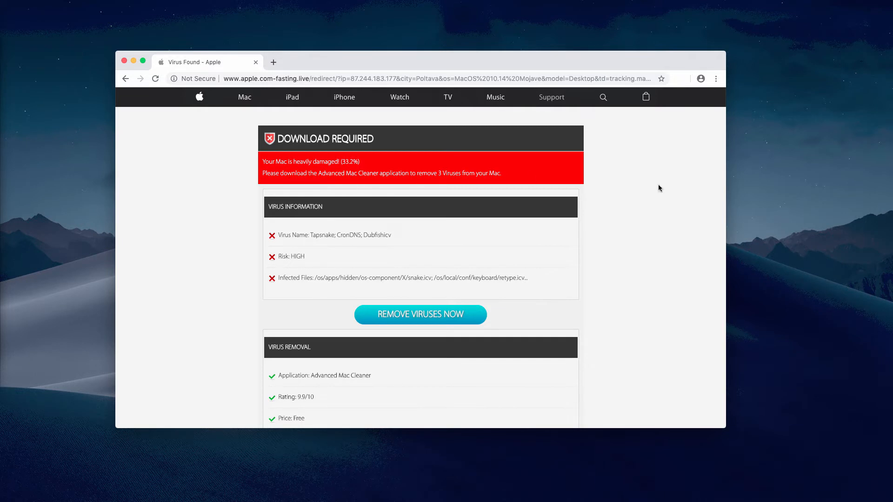
mouse_move(406, 329)
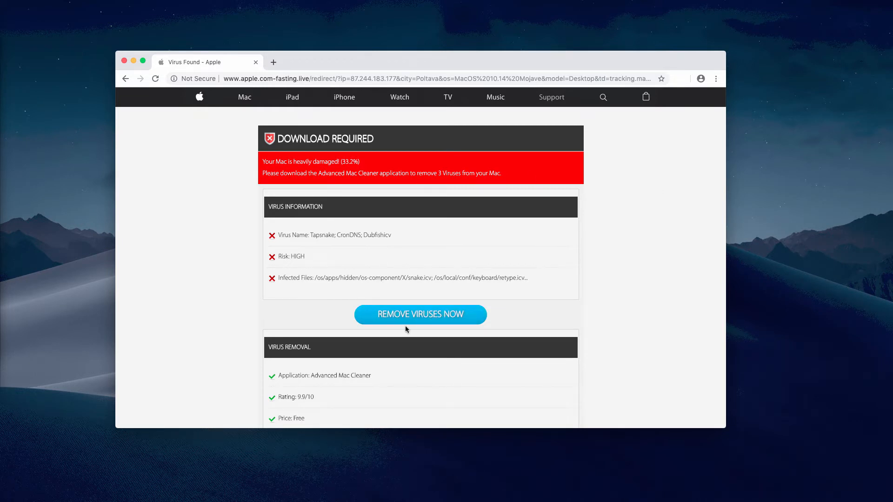
mouse_move(449, 309)
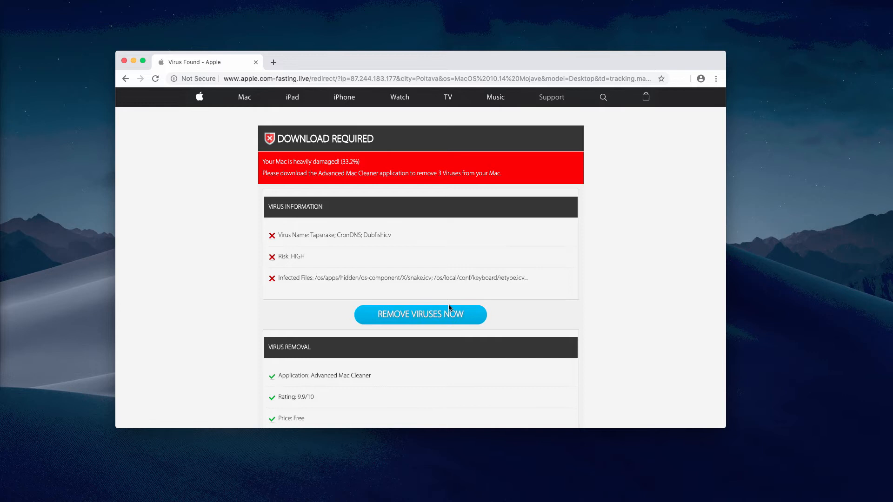
- Download maccleaner (12).pkg and keep it despite Chrome's harmful-file warning
click(420, 314)
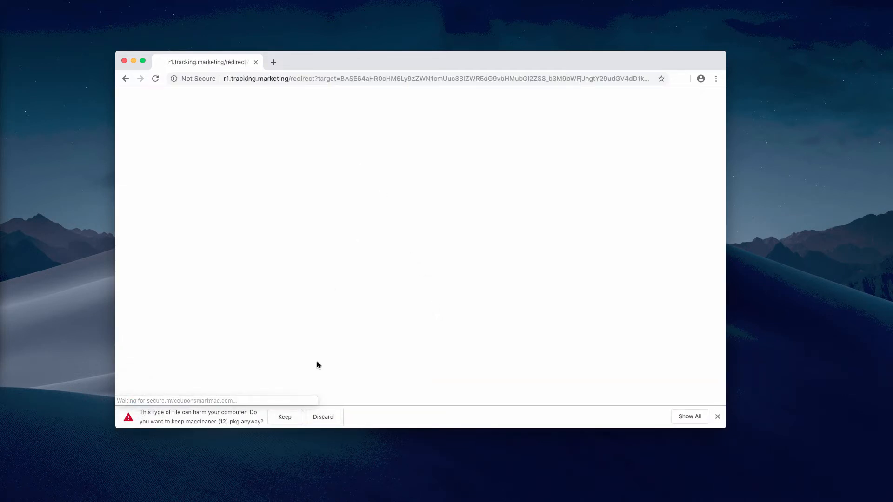
click(283, 416)
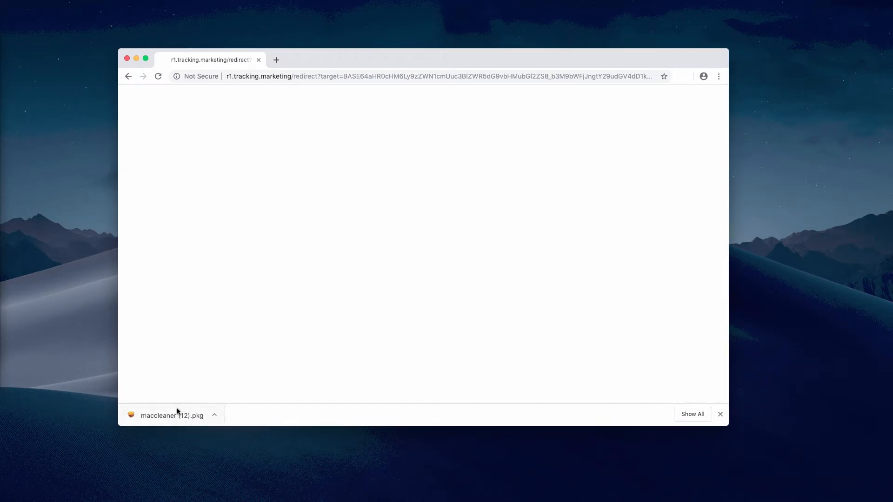
- Launch the CleanupMy-Mac installer from maccleaner (12).pkg and quit it without installing
click(172, 415)
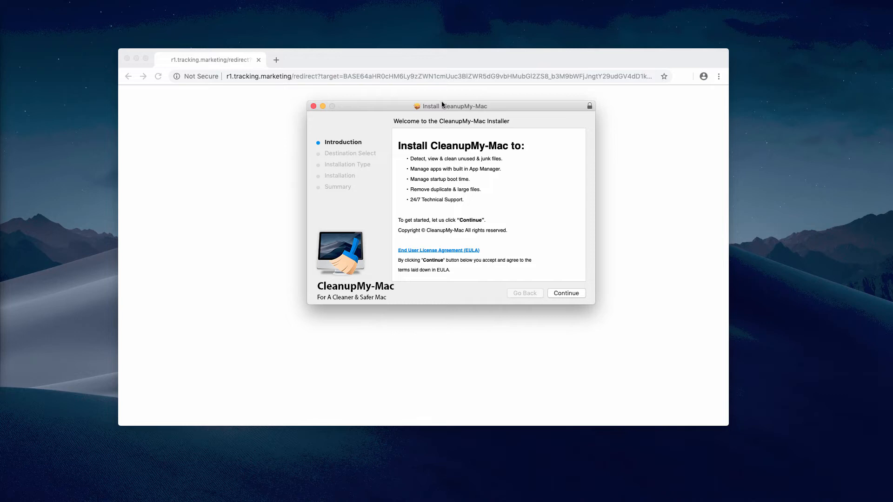
mouse_move(437, 109)
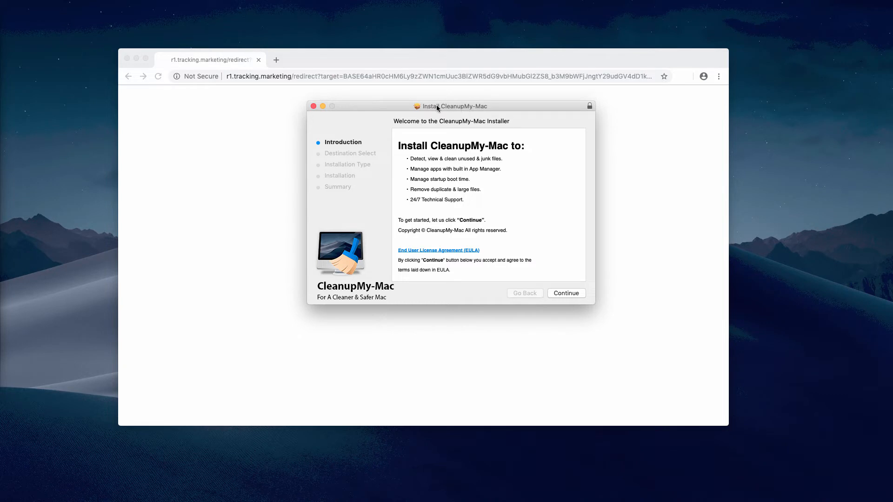
mouse_move(419, 112)
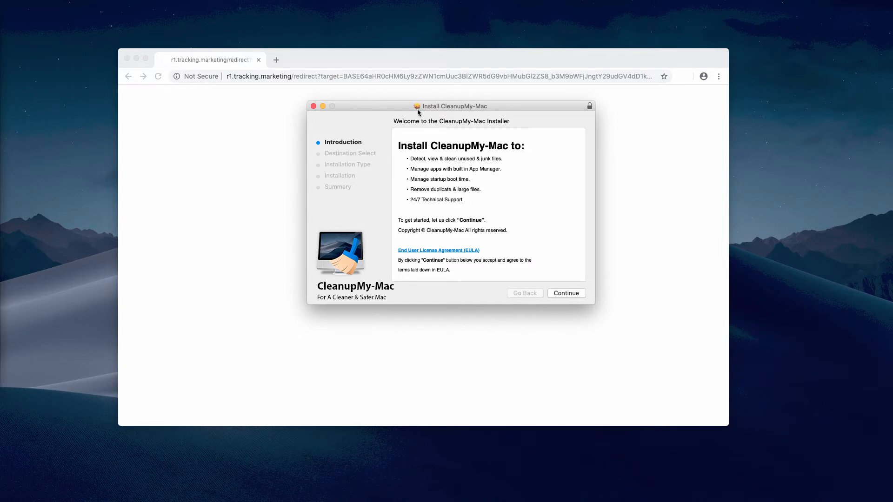
mouse_move(430, 109)
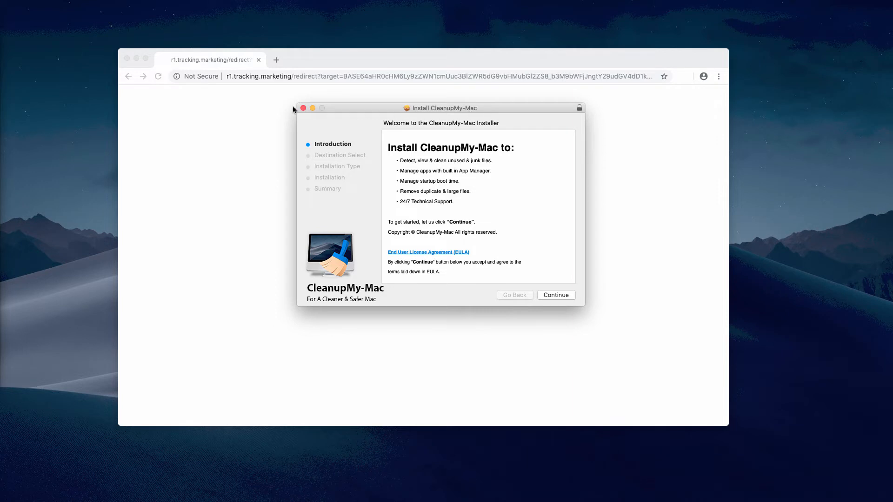
click(303, 109)
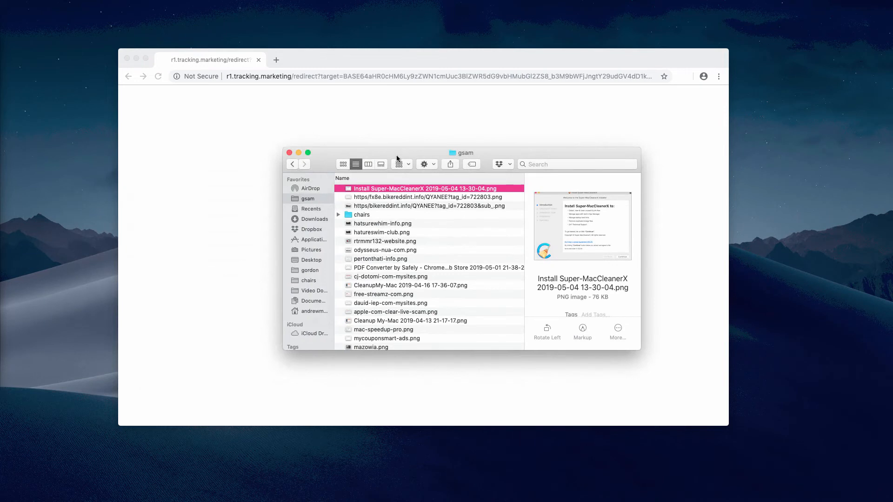
- Browse Dropbox, then Applications, selecting Super-MacCleanerX.app and then Utilities
click(311, 229)
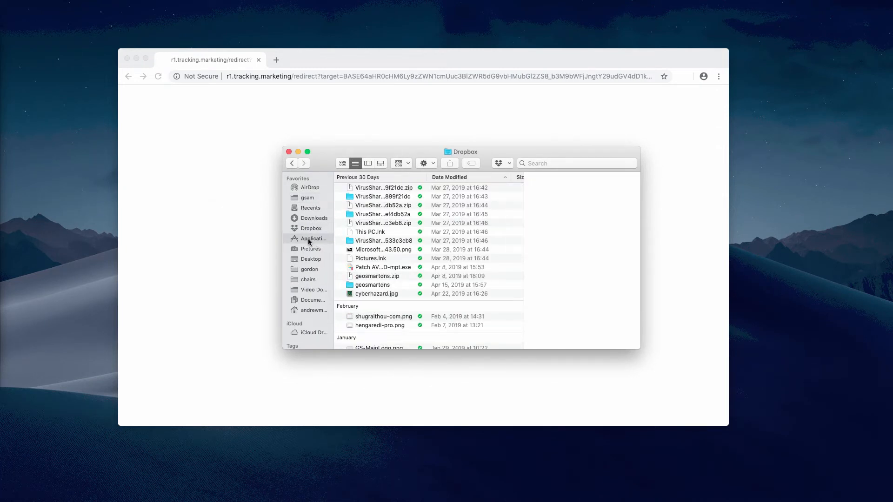
click(312, 239)
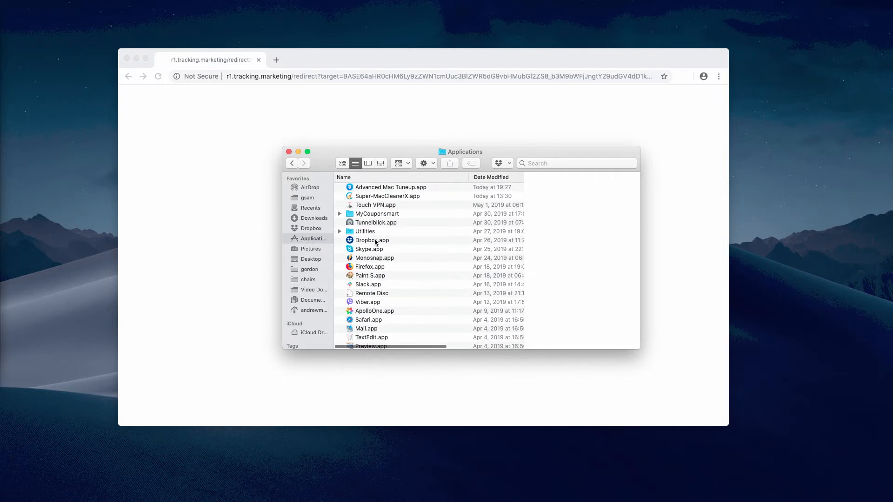
scroll(down, 3)
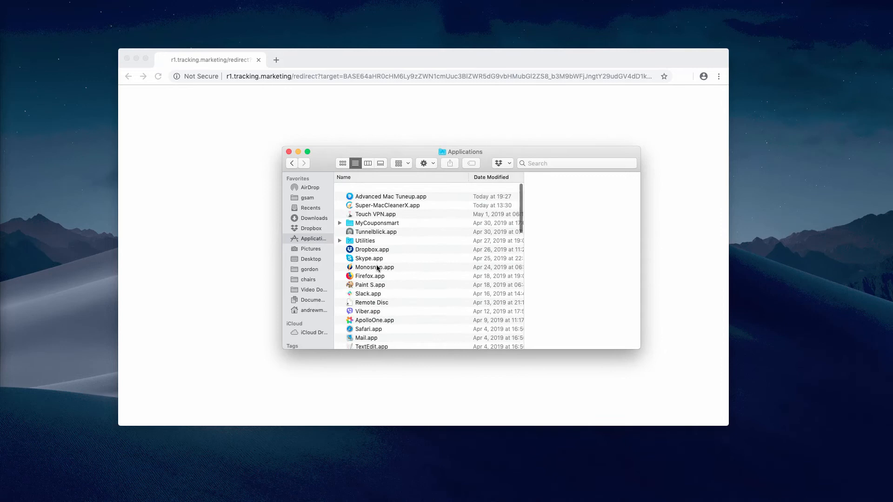
click(387, 205)
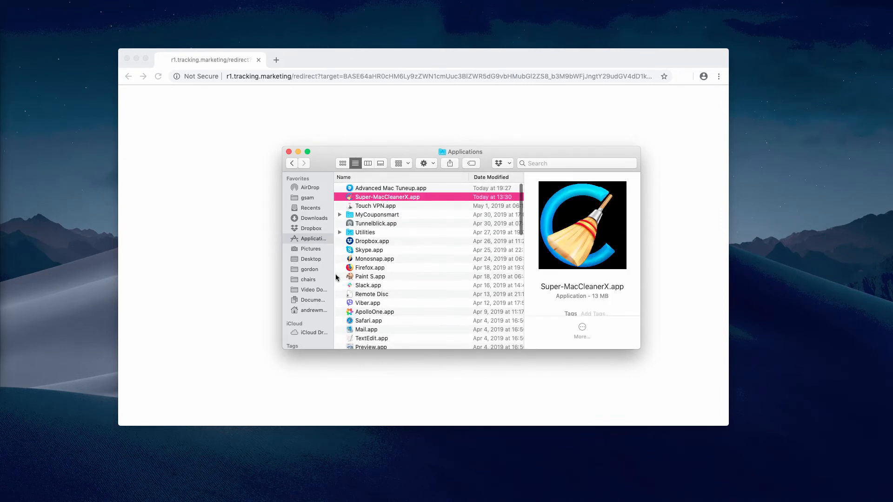
scroll(down, 3)
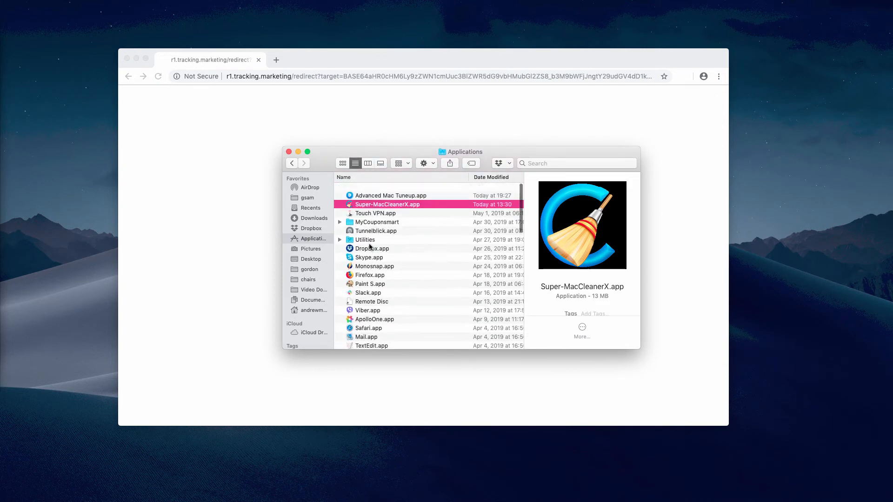
click(364, 235)
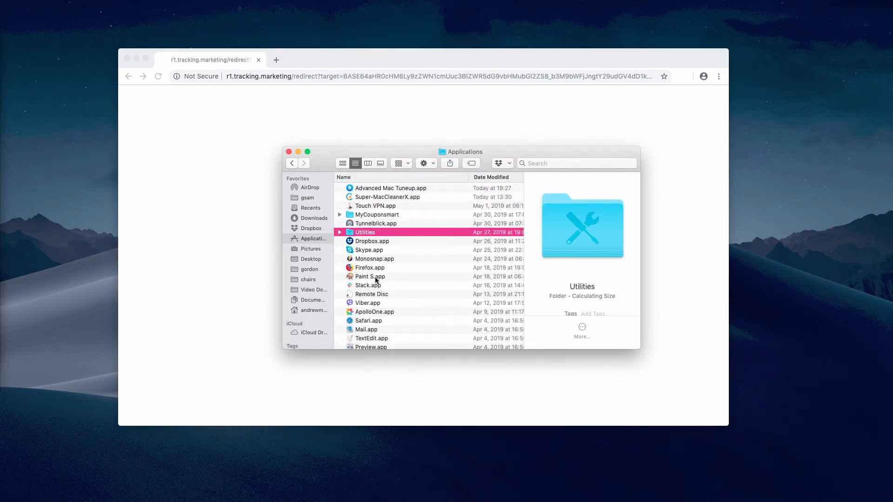
mouse_move(382, 251)
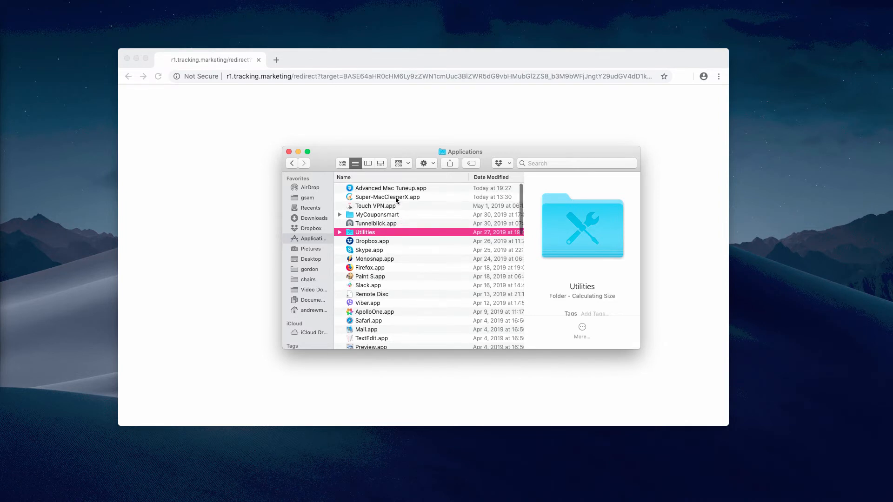
- View Advanced Mac Tuneup.app's context menu, then close the Applications Finder window
right_click(390, 188)
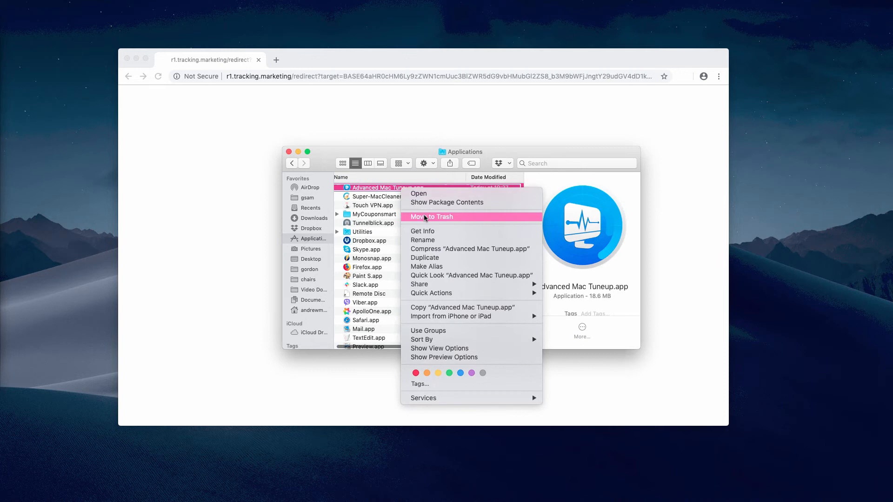
mouse_move(288, 153)
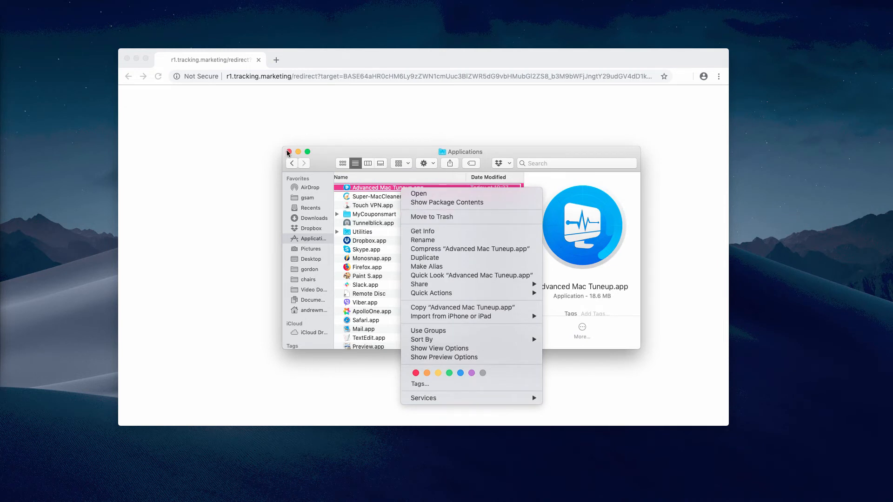
click(388, 60)
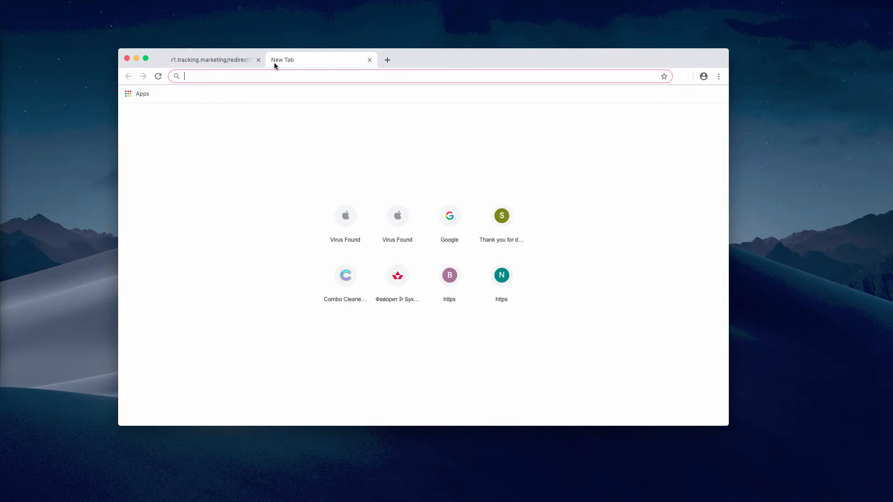
click(345, 275)
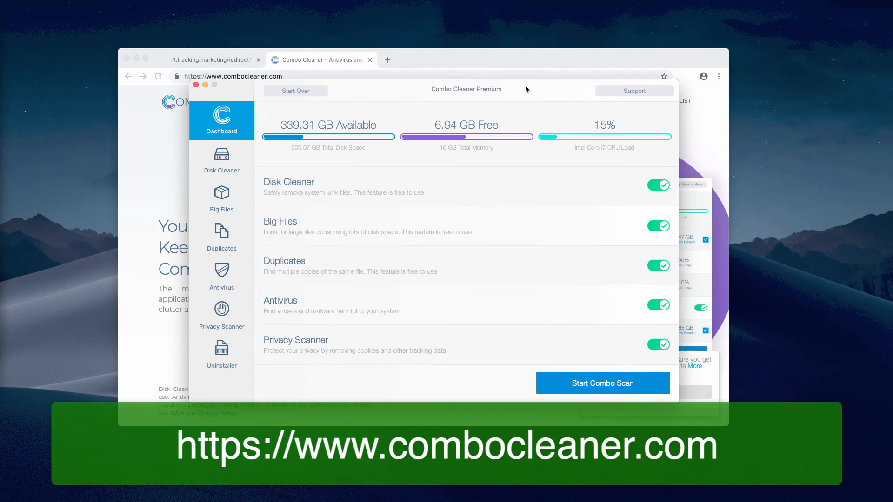
mouse_move(496, 82)
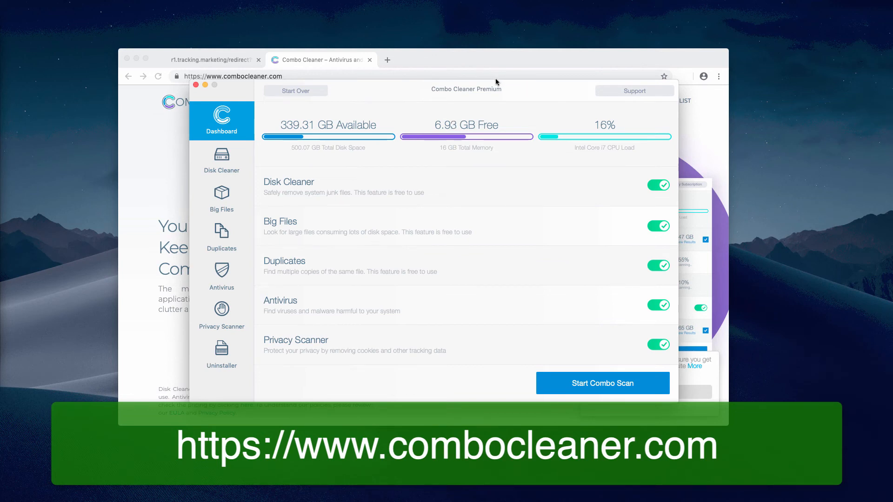
mouse_move(406, 83)
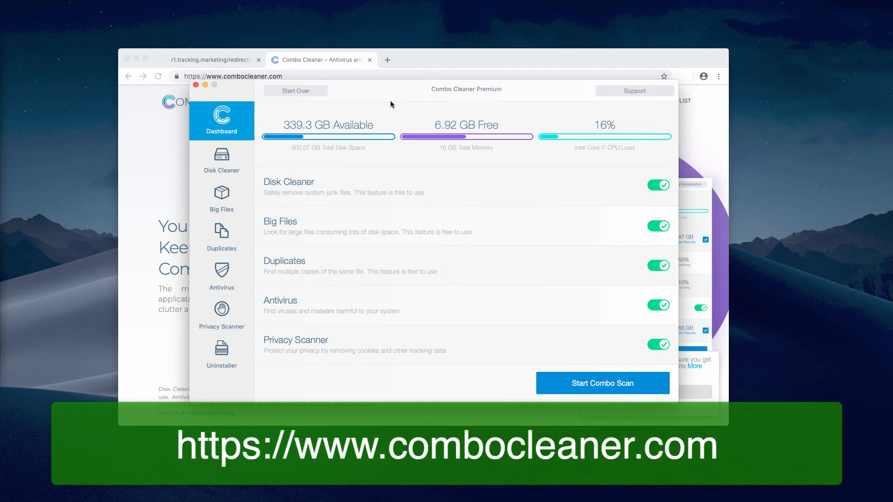
mouse_move(407, 88)
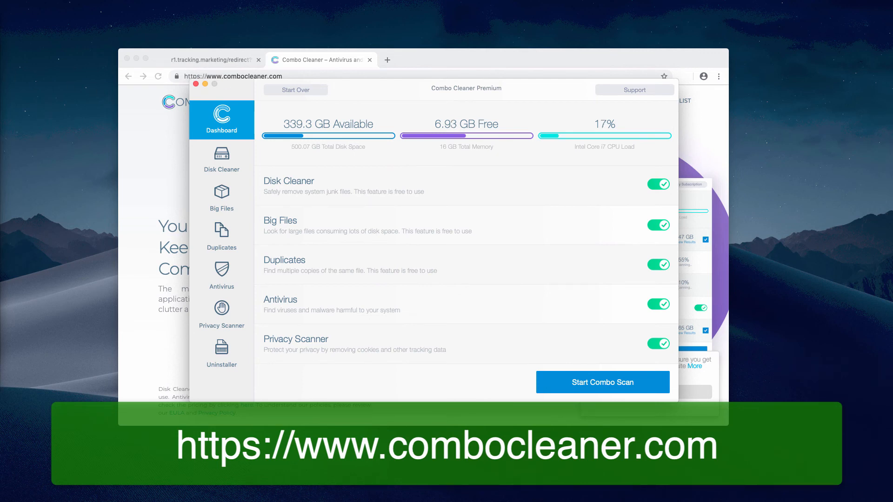
mouse_move(365, 153)
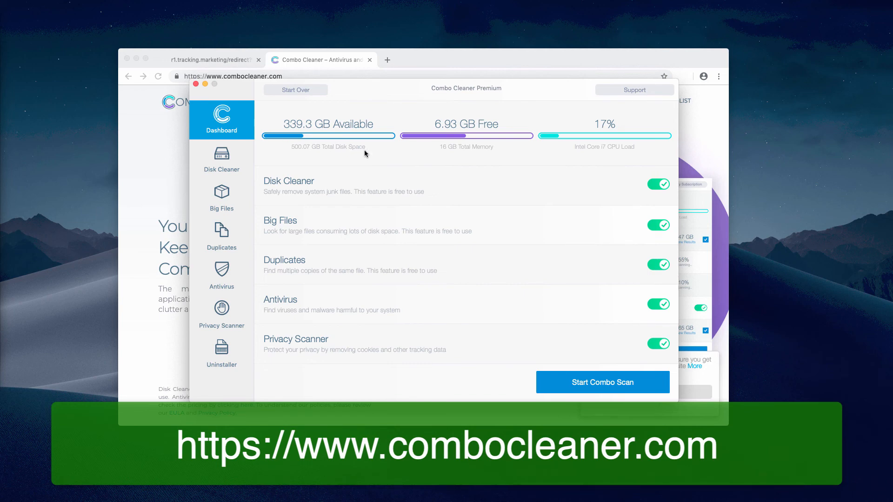
mouse_move(414, 111)
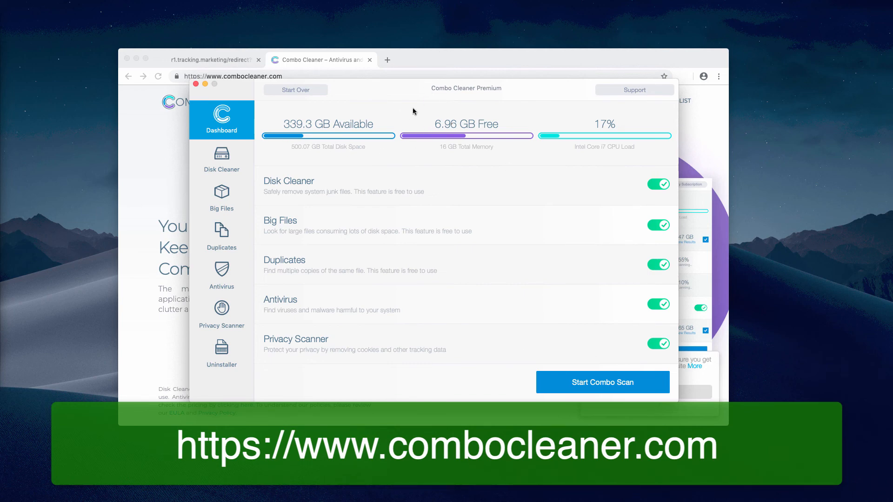
mouse_move(282, 180)
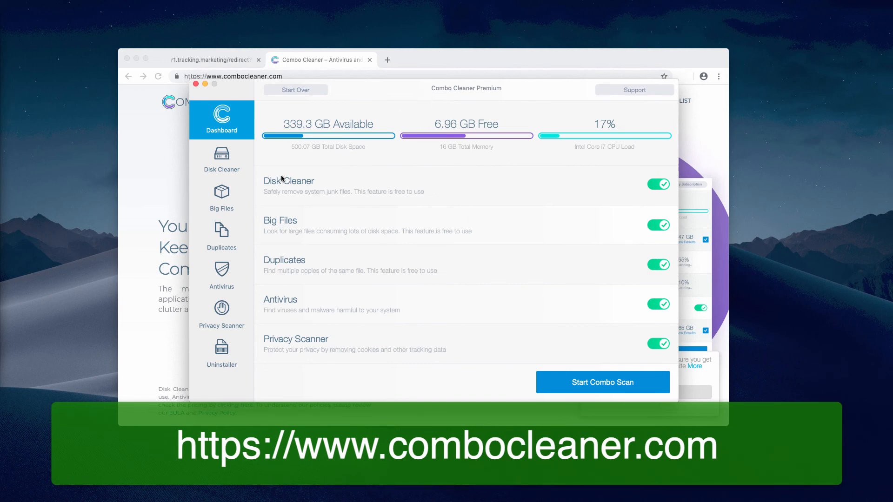
mouse_move(500, 320)
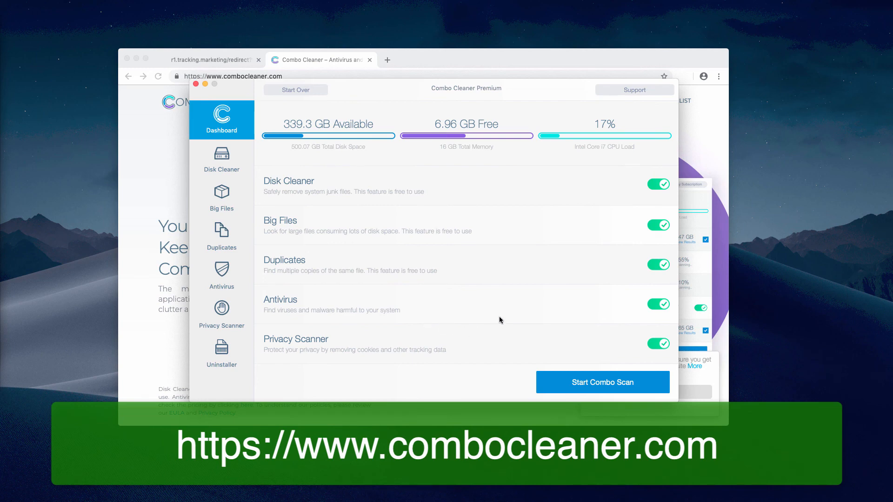
mouse_move(470, 393)
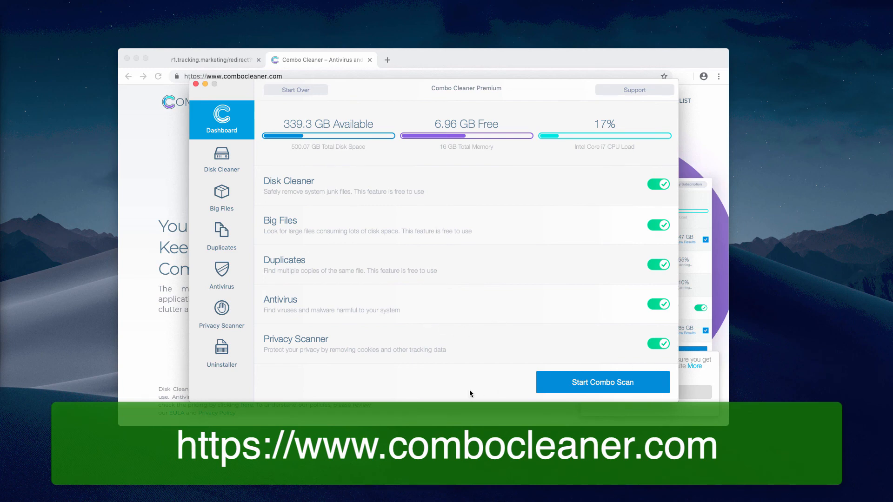
mouse_move(569, 382)
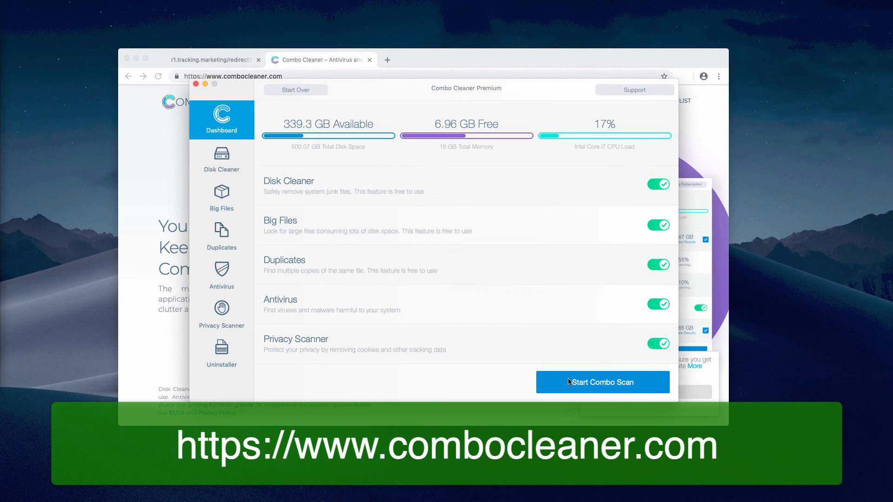
- Start a Combo Scan from the Dashboard with all five checks enabled
click(602, 382)
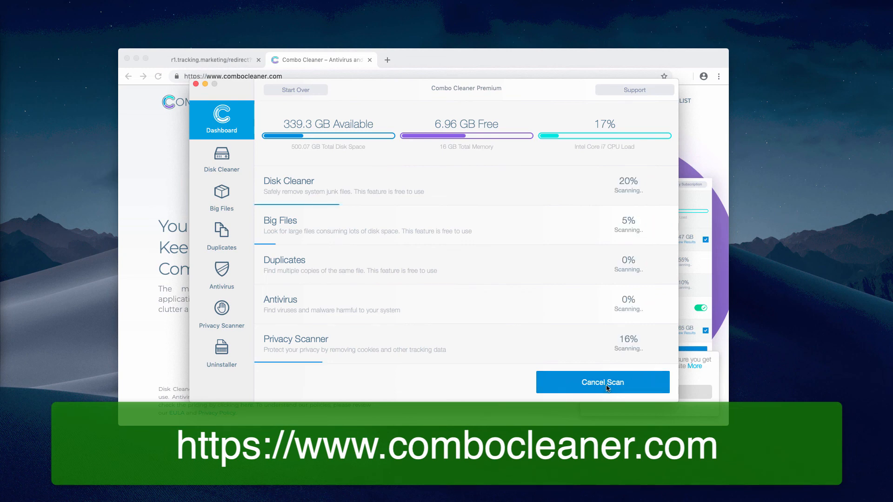